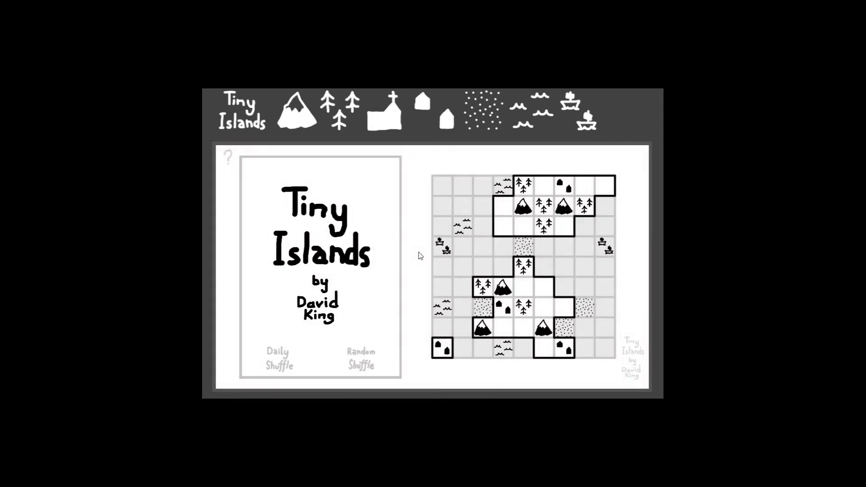
# Start the Daily Shuffle game for 14.05.20 from the title card.
pyautogui.click(227, 157)
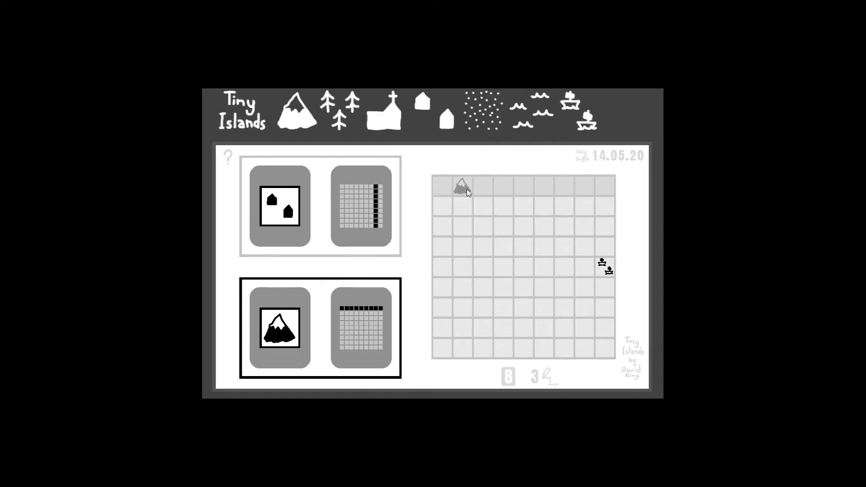
# Place a mountain in the top row, two houses in the left column and waves beside the boat.
pyautogui.click(482, 186)
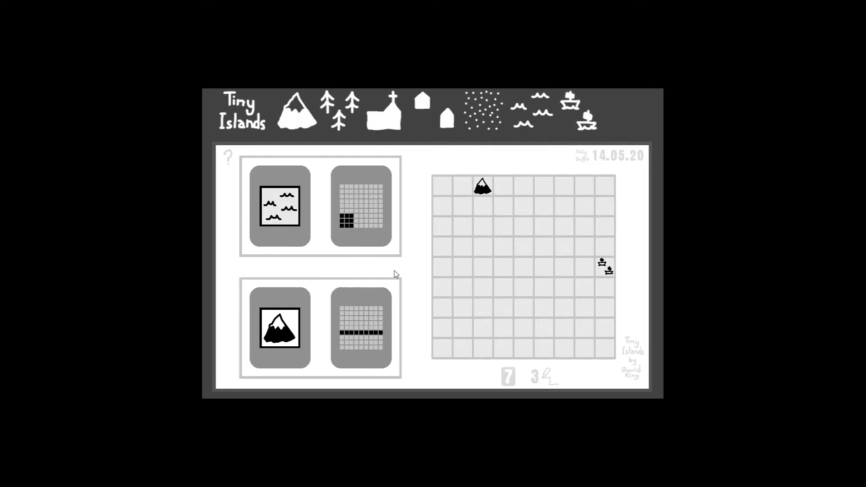
pyautogui.moveTo(279, 329)
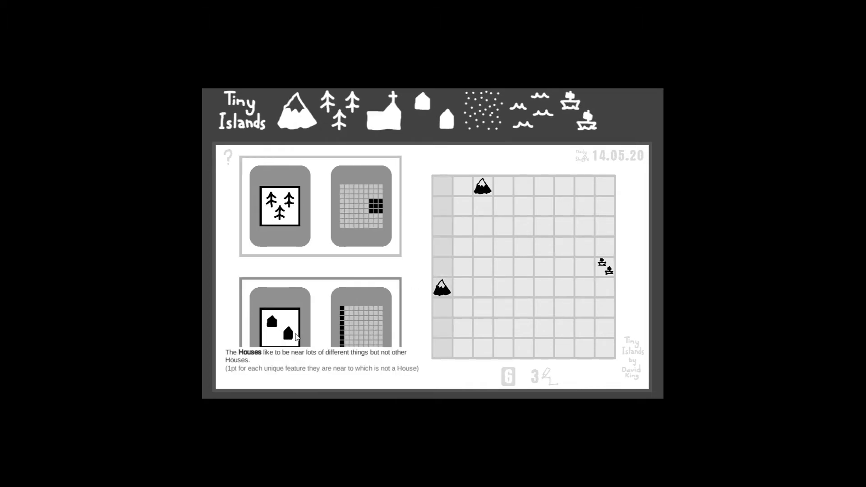
pyautogui.click(279, 332)
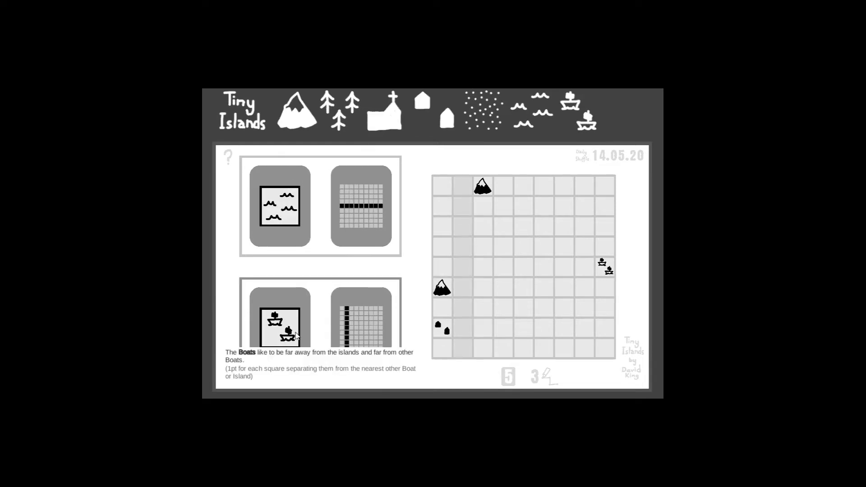
pyautogui.click(279, 207)
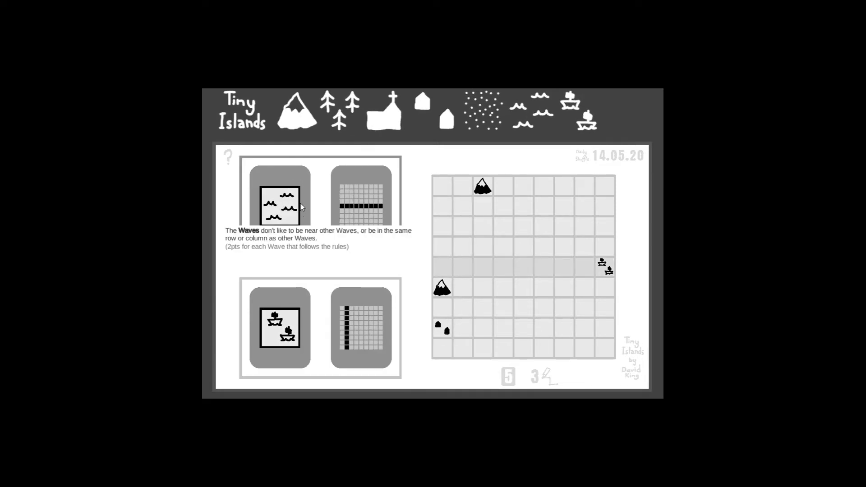
pyautogui.click(583, 268)
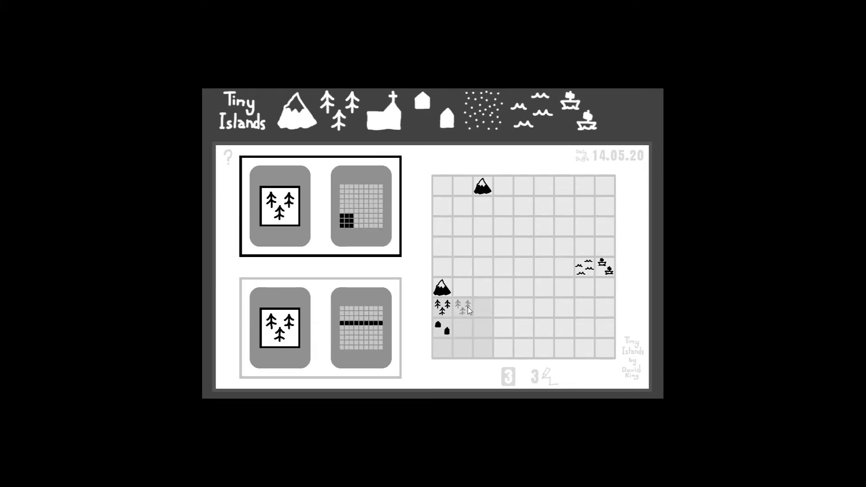
# Place trees in the lower-left area and waves near the left edge to finish the deck.
pyautogui.click(465, 305)
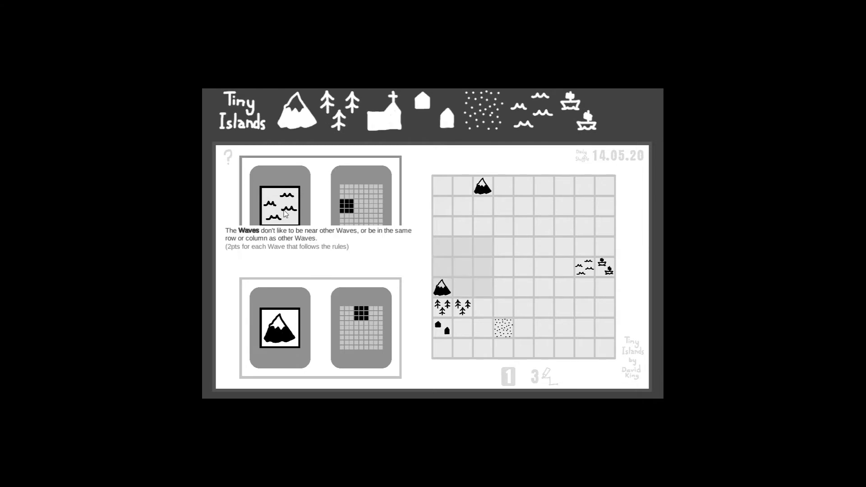
pyautogui.click(442, 245)
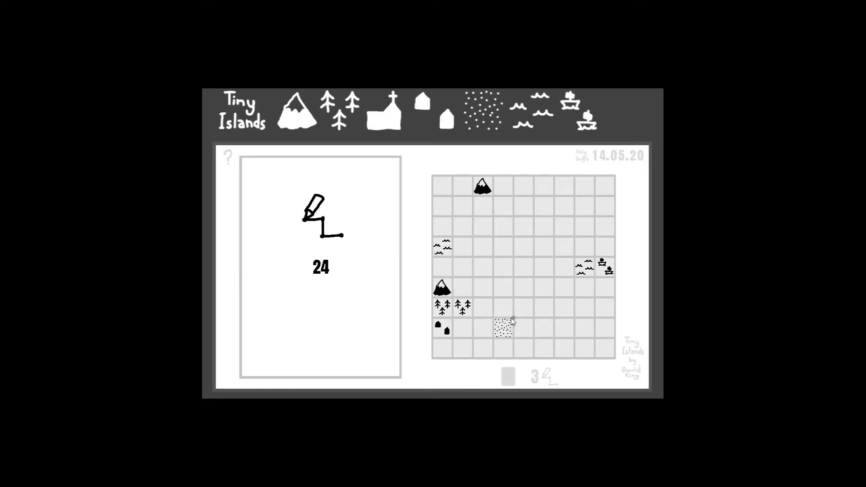
# Begin the first island outline around the left-side mountain, trees, houses and beach.
pyautogui.click(502, 329)
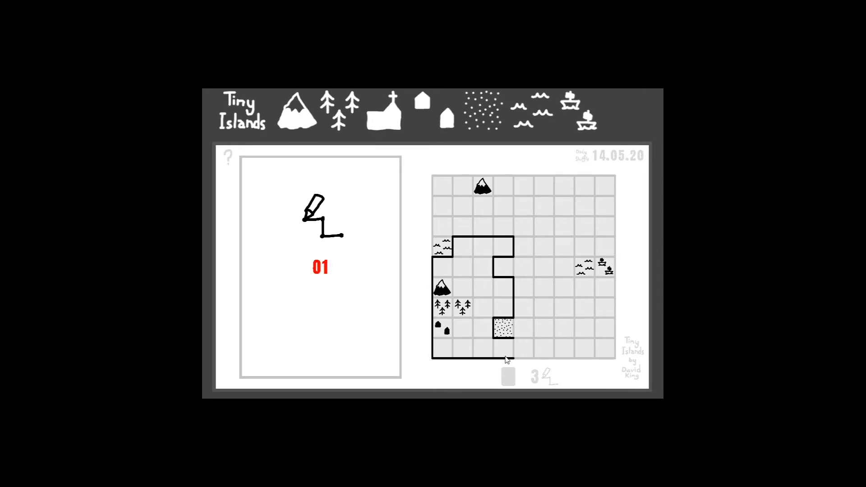
pyautogui.moveTo(512, 348)
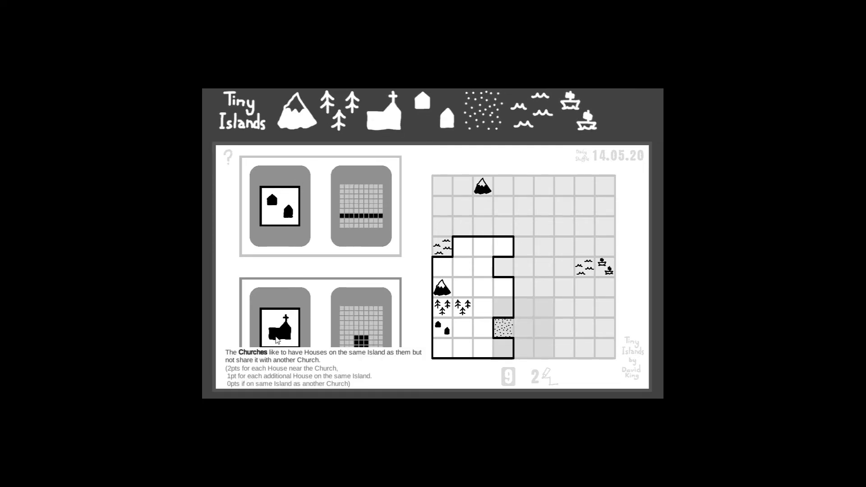
# Put the church in the island's bottom-row corner cell.
pyautogui.click(501, 346)
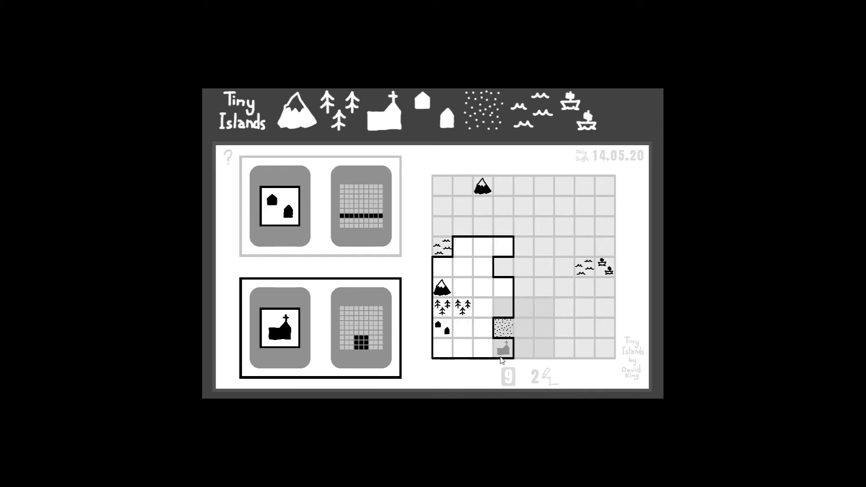
pyautogui.click(500, 348)
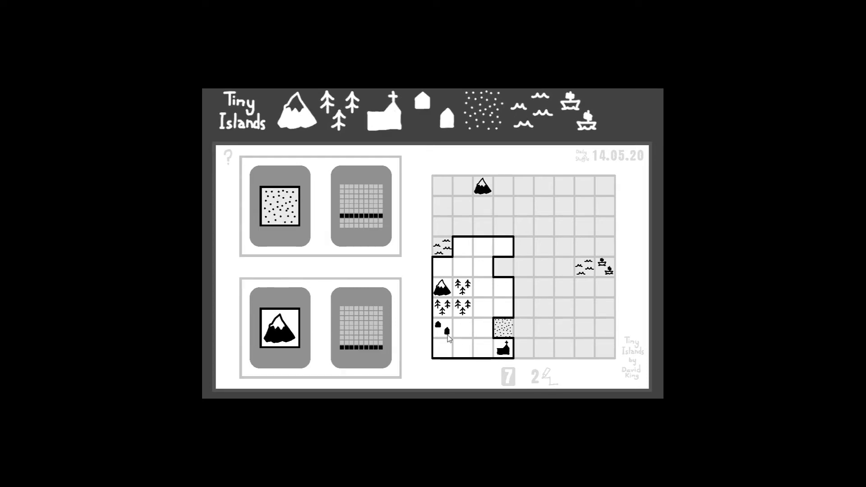
# Place a beach in the cell just above the first island.
pyautogui.click(462, 349)
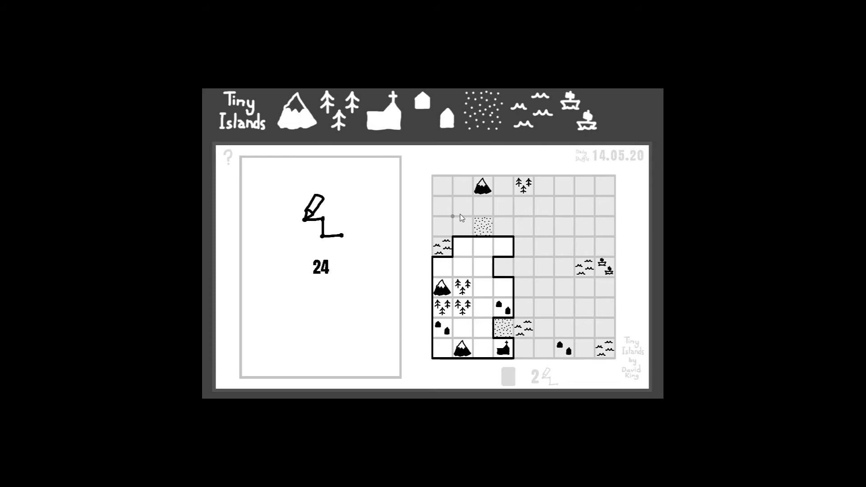
pyautogui.moveTo(435, 185)
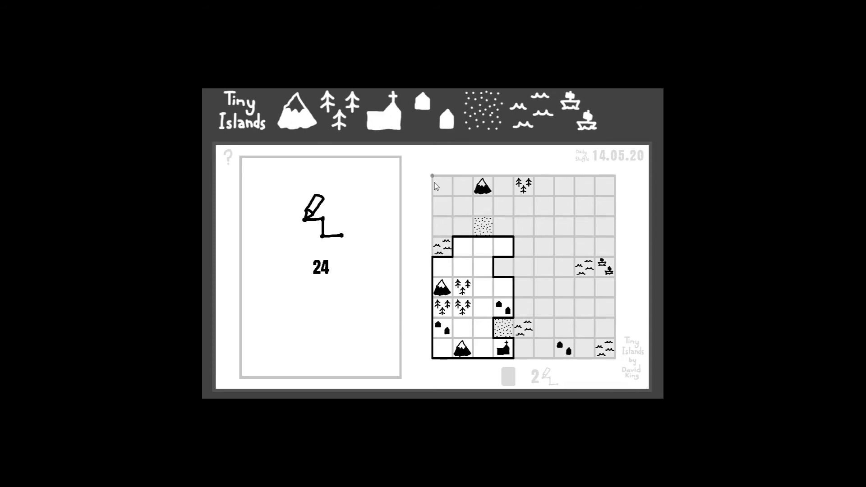
# Outline the second island across the top two rows, narrowing its bump before carrying it rightward.
pyautogui.moveTo(434, 177); pyautogui.dragTo(500, 218)
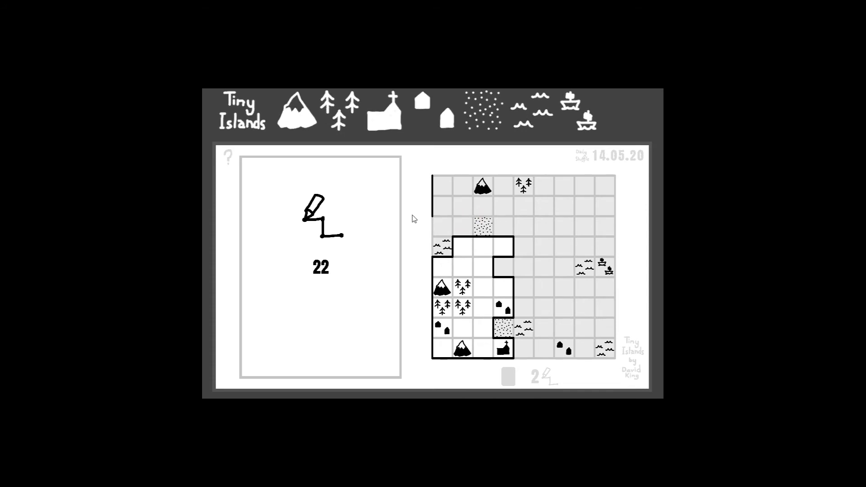
pyautogui.click(443, 210)
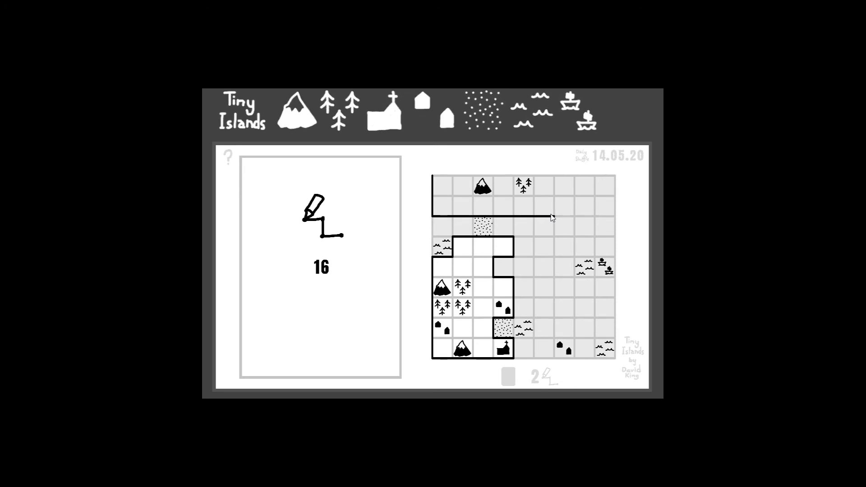
pyautogui.moveTo(555, 219)
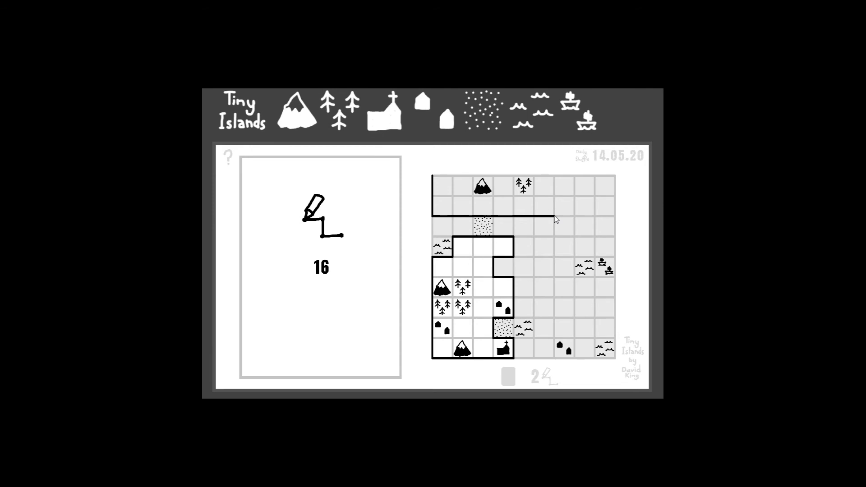
pyautogui.click(574, 207)
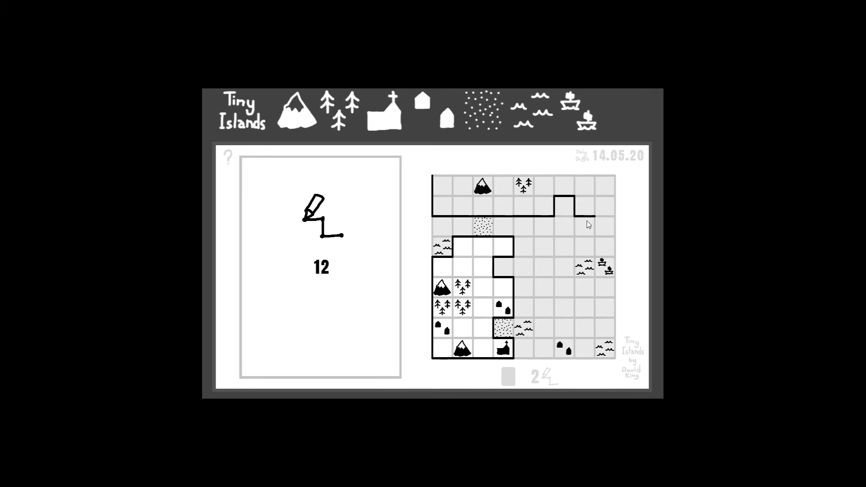
pyautogui.click(563, 204)
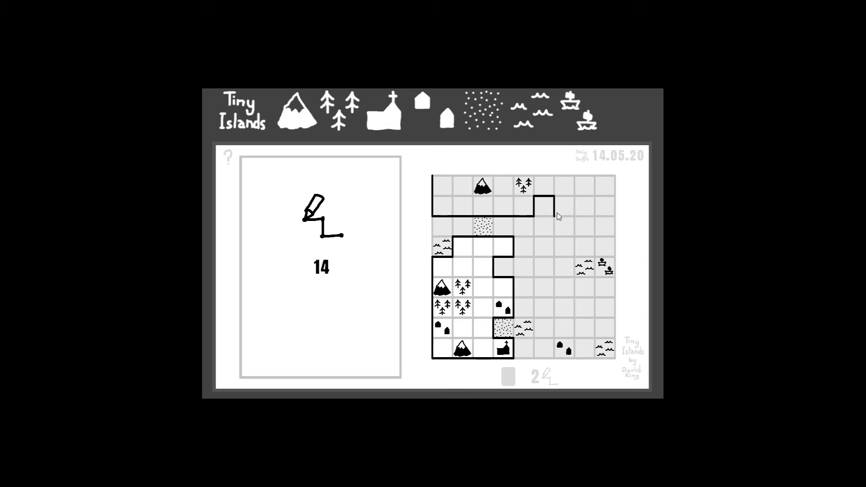
pyautogui.click(546, 207)
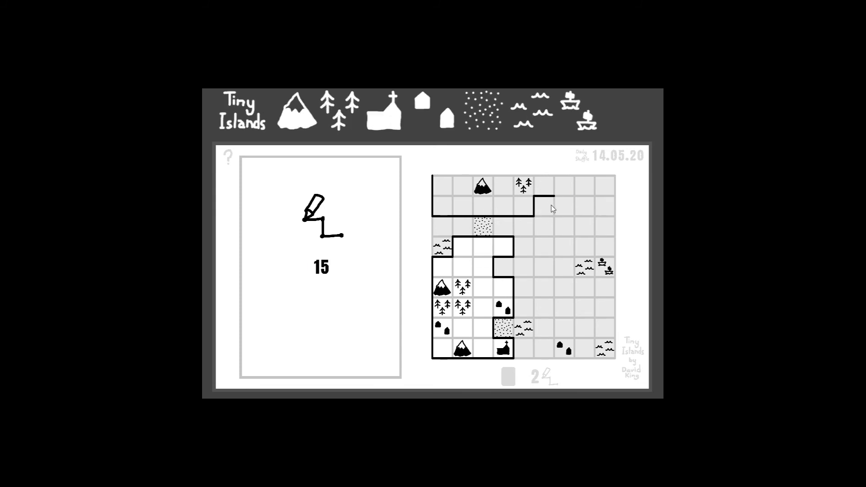
pyautogui.click(547, 207)
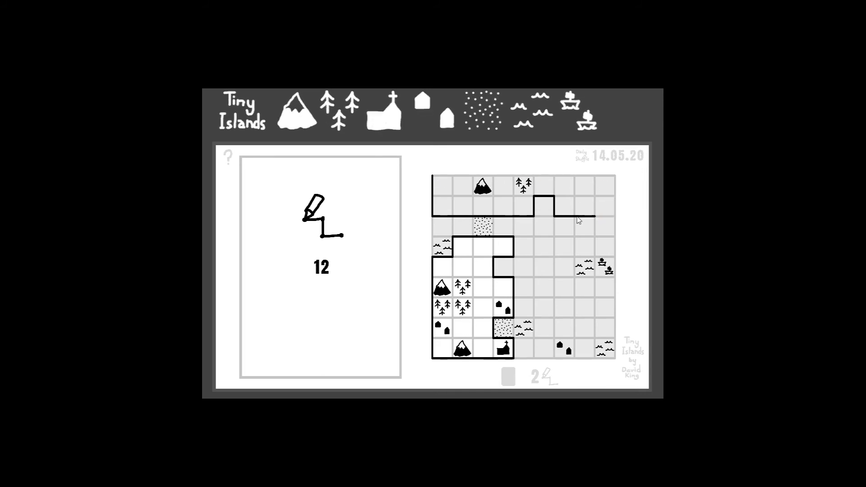
pyautogui.click(558, 202)
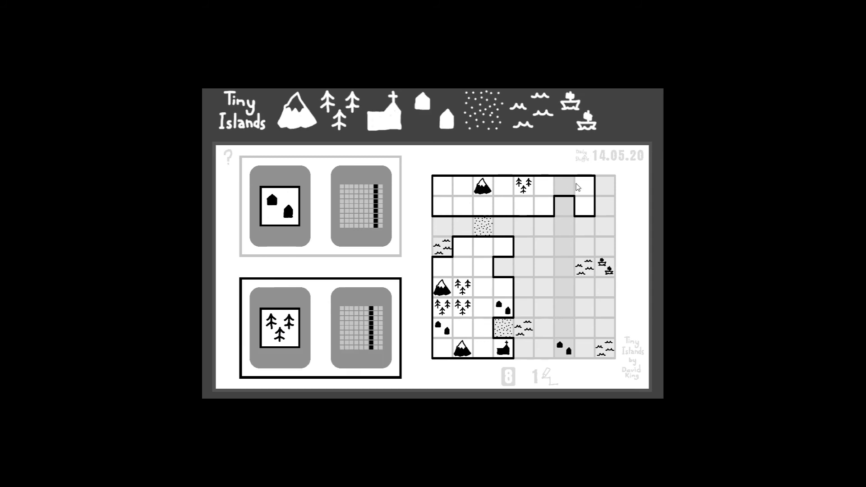
# Choose the trees/houses card pair to play for this round.
pyautogui.click(564, 187)
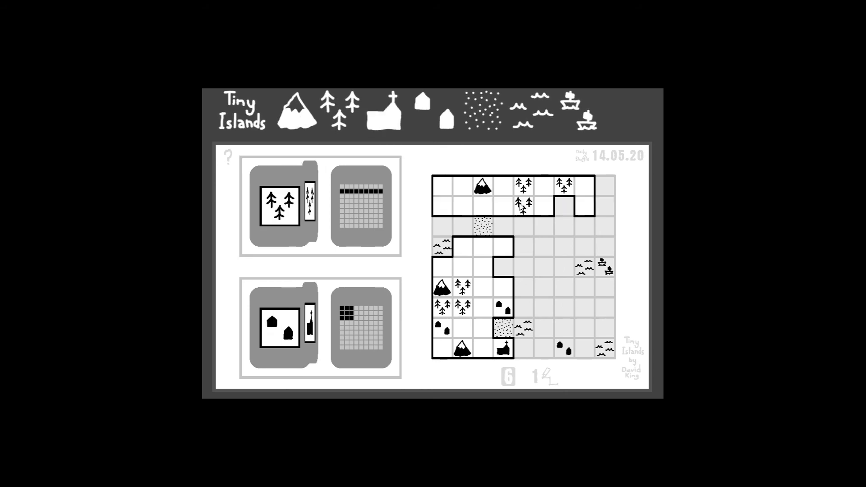
pyautogui.moveTo(279, 207)
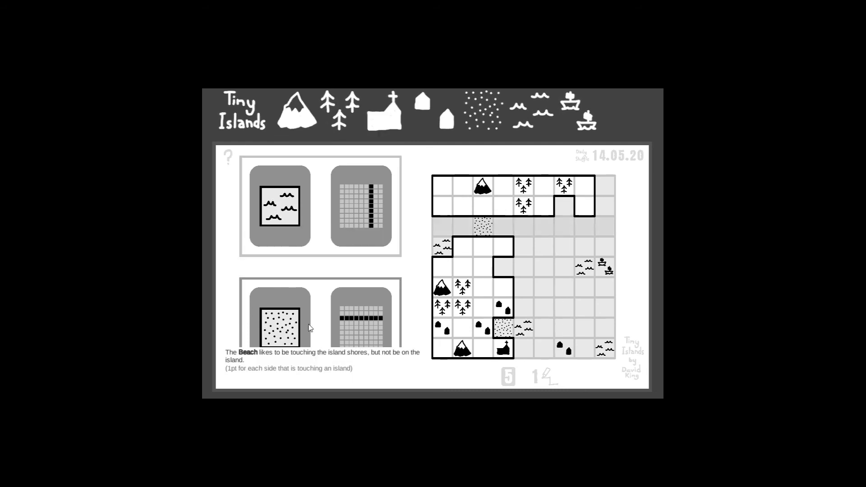
pyautogui.moveTo(271, 336)
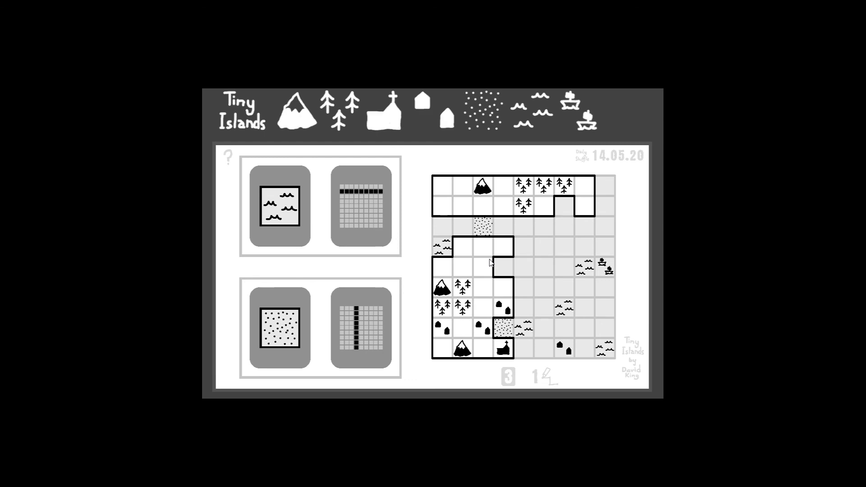
pyautogui.moveTo(283, 207)
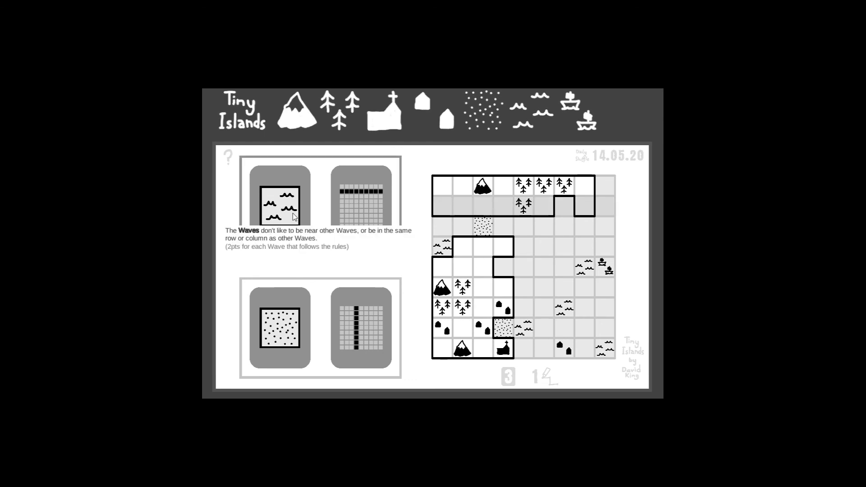
pyautogui.moveTo(288, 237)
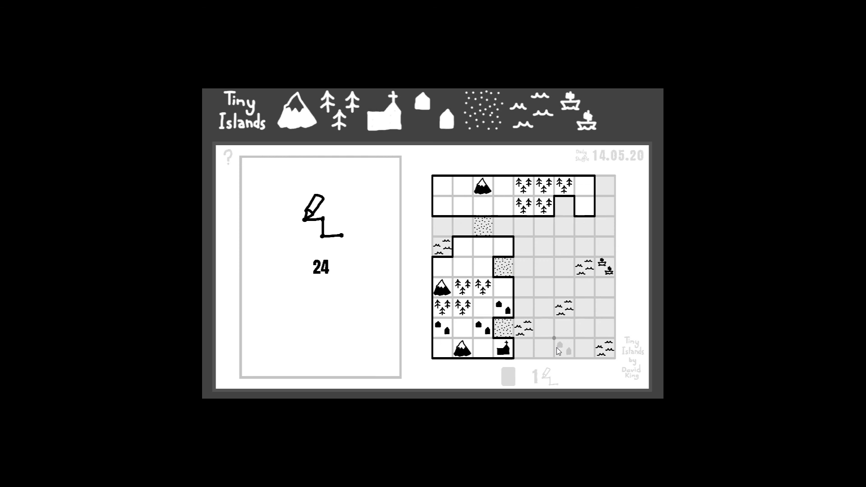
# Begin a third island outline around the house near the bottom of the grid.
pyautogui.click(563, 348)
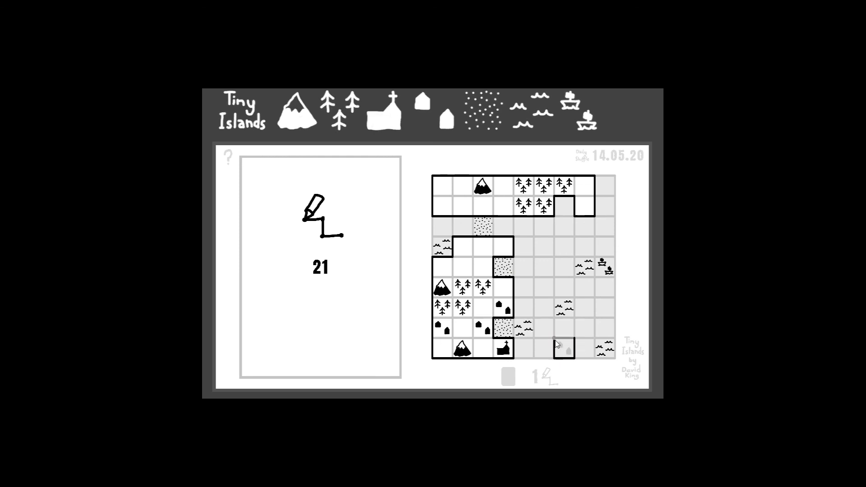